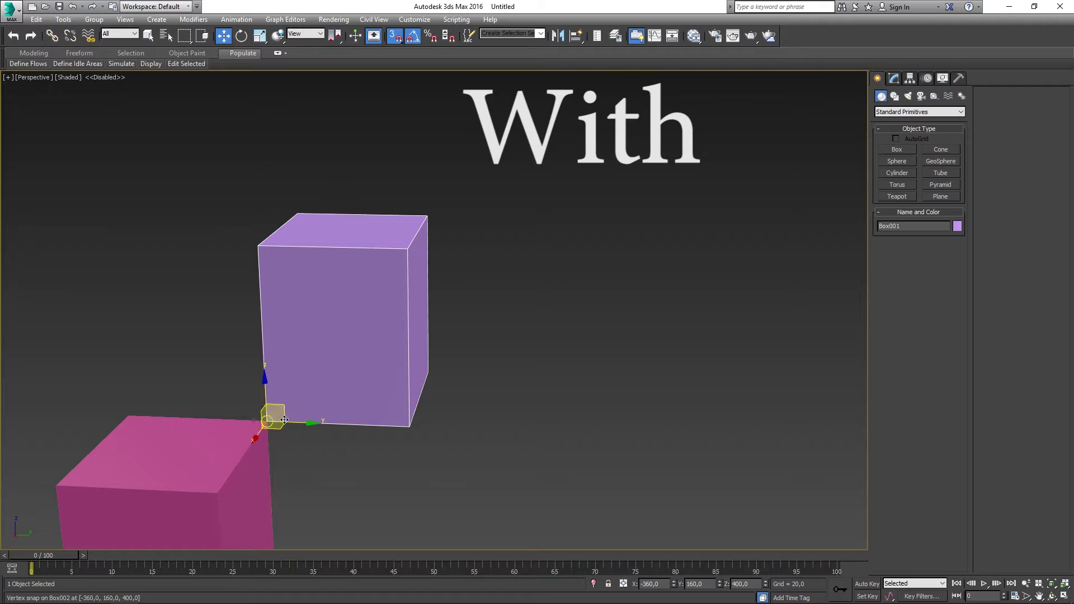
Delete the two boxes to leave the scene empty
{"action": "key", "text": "Delete"}
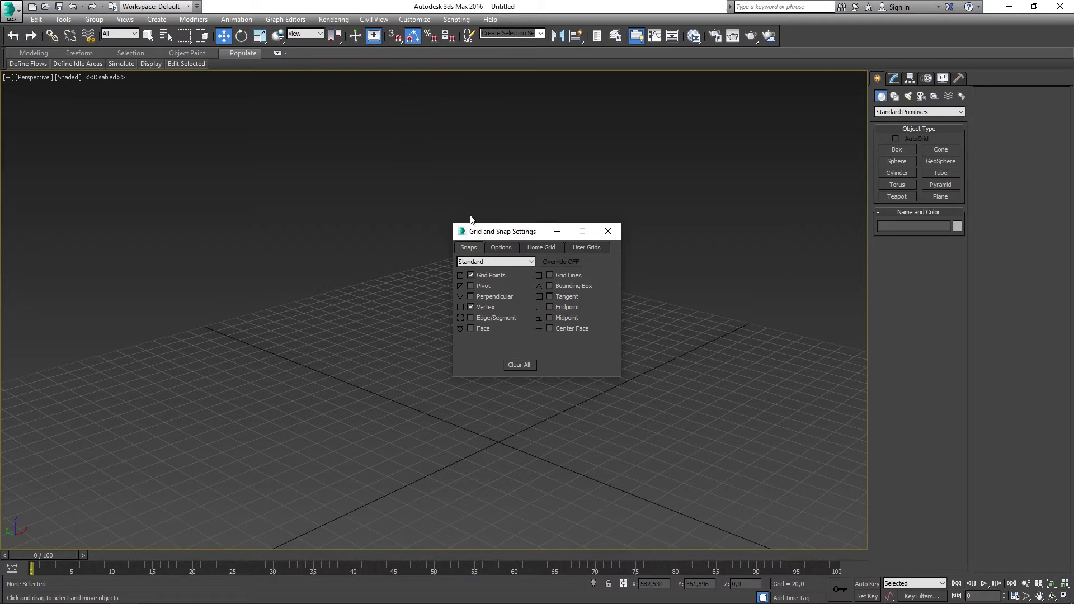
On the Options page, toggle Enable Axis Constraints off and back on, then return to Snaps
{"action": "left_click", "coordinate": [500, 247]}
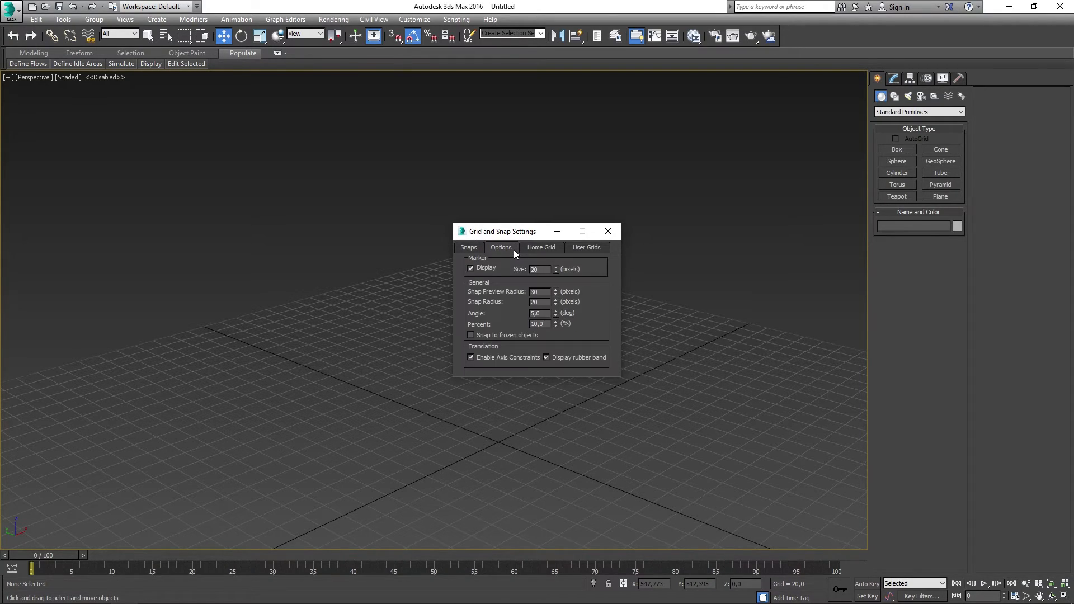
{"action": "left_click", "coordinate": [470, 357]}
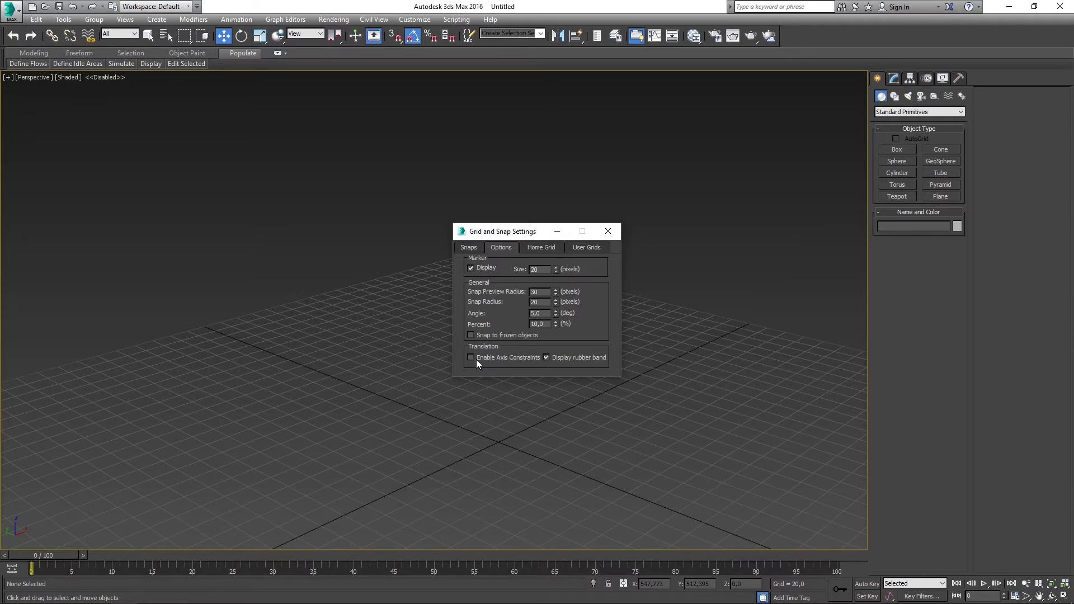
{"action": "left_click", "coordinate": [470, 357]}
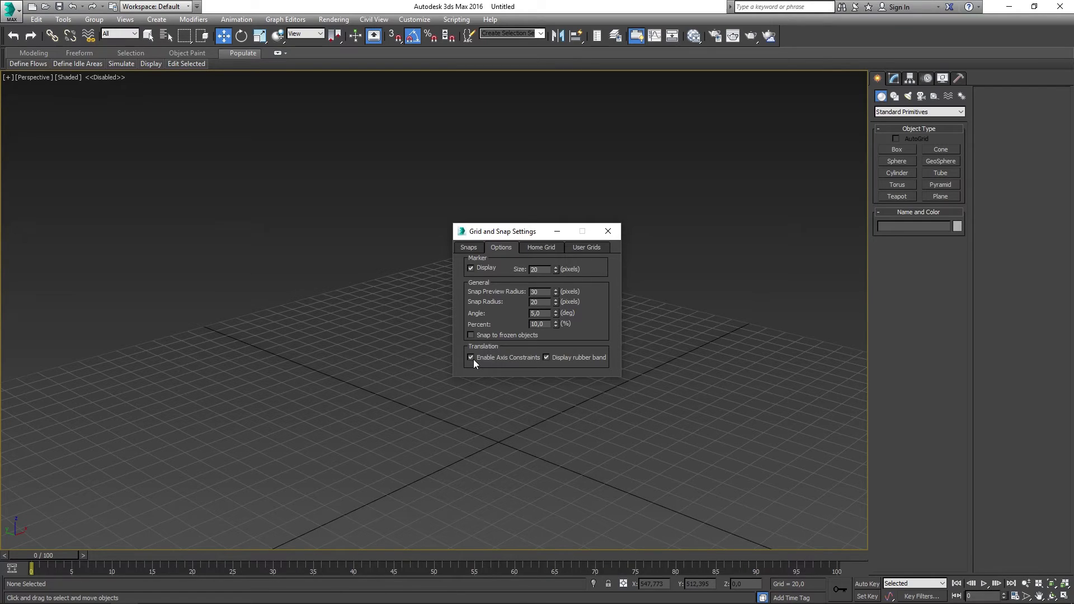
{"action": "mouse_move", "coordinate": [508, 330]}
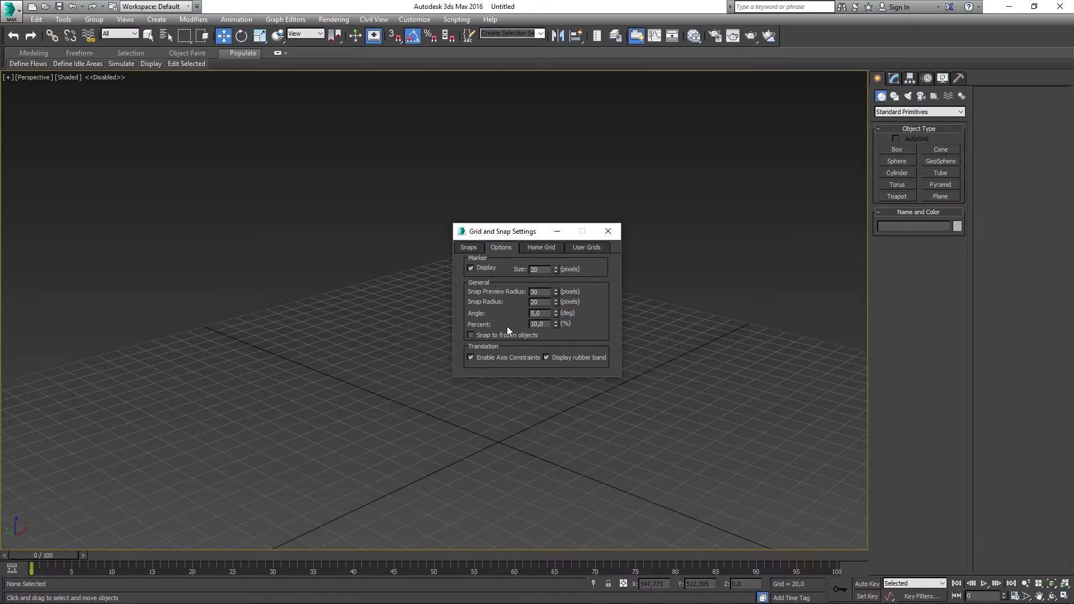
{"action": "left_click", "coordinate": [468, 248]}
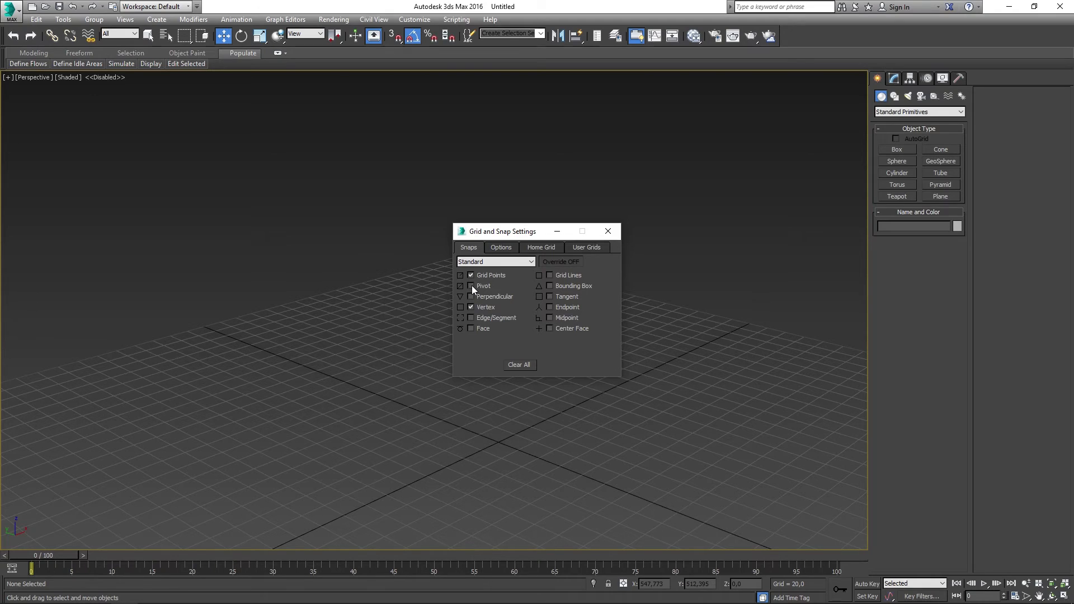
Close the Grid and Snap Settings dialog from the Snaps tab
{"action": "left_click", "coordinate": [470, 296]}
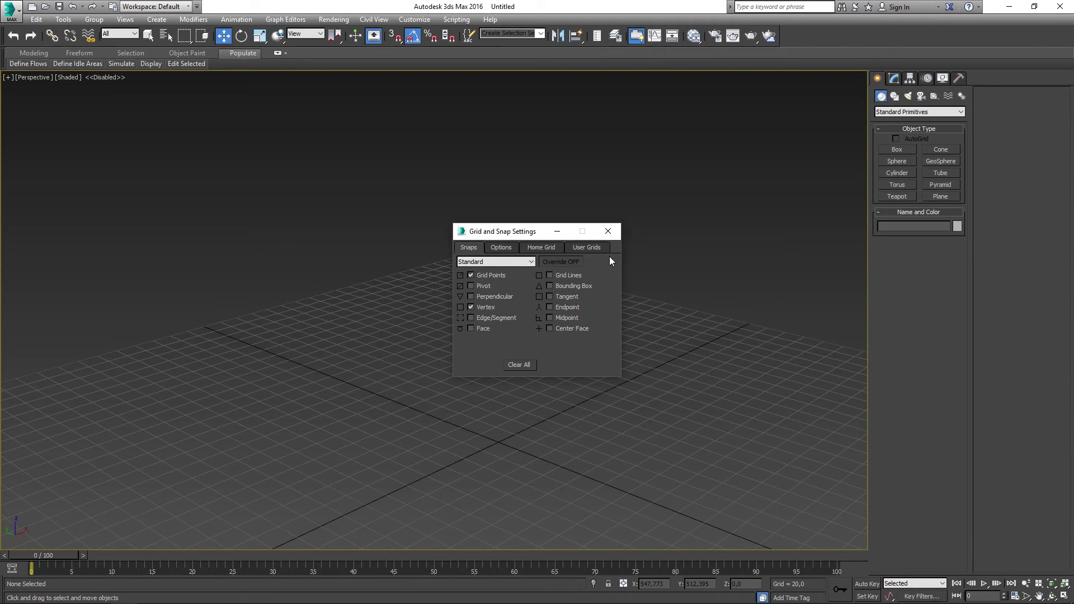
{"action": "left_click", "coordinate": [607, 231]}
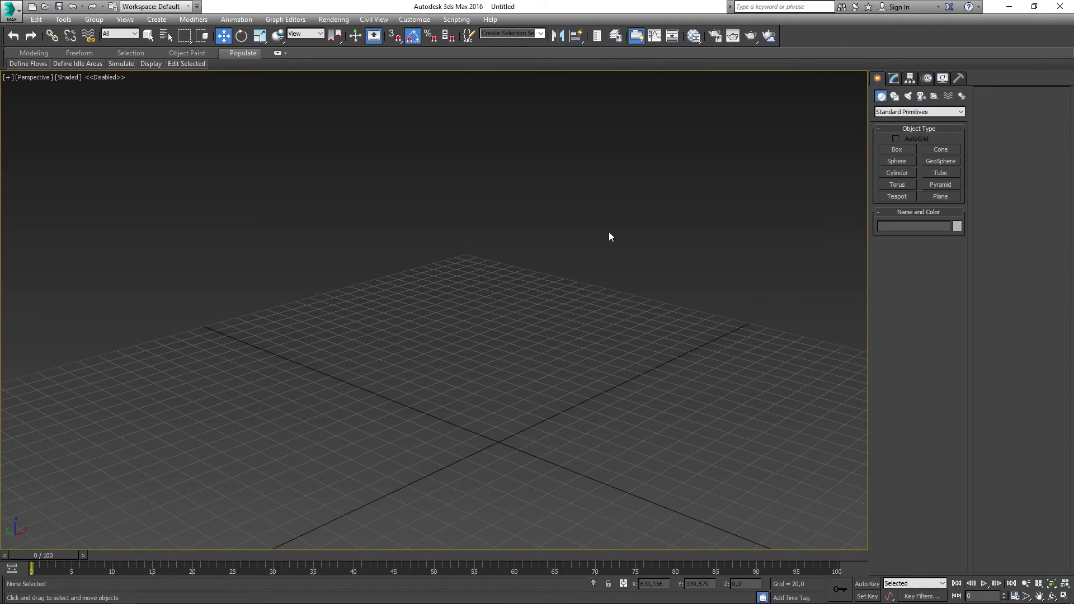